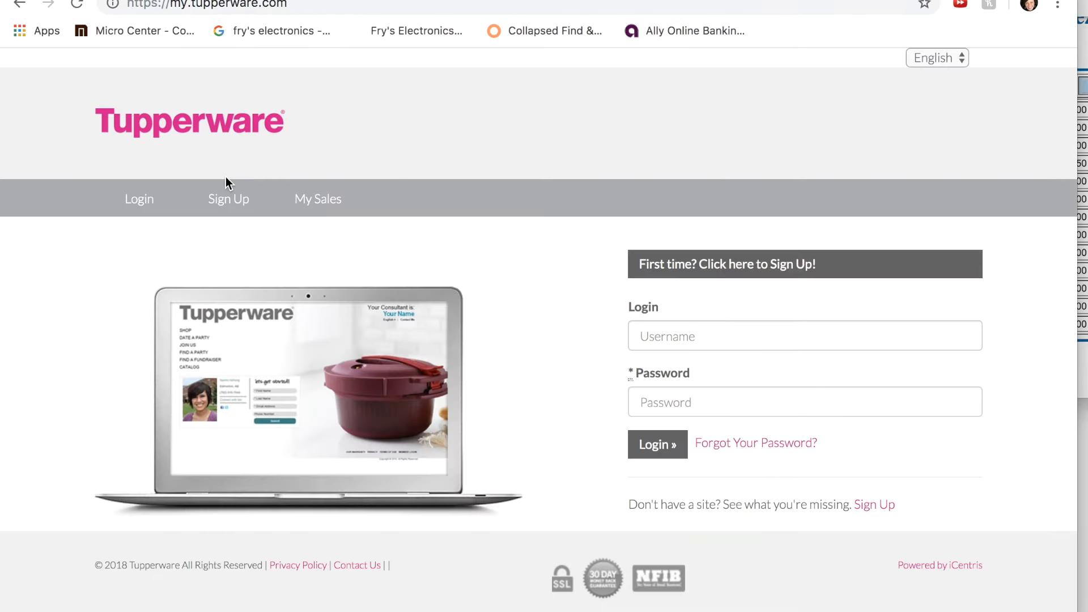
{"action": "mouse_move", "coordinate": [339, 171]}
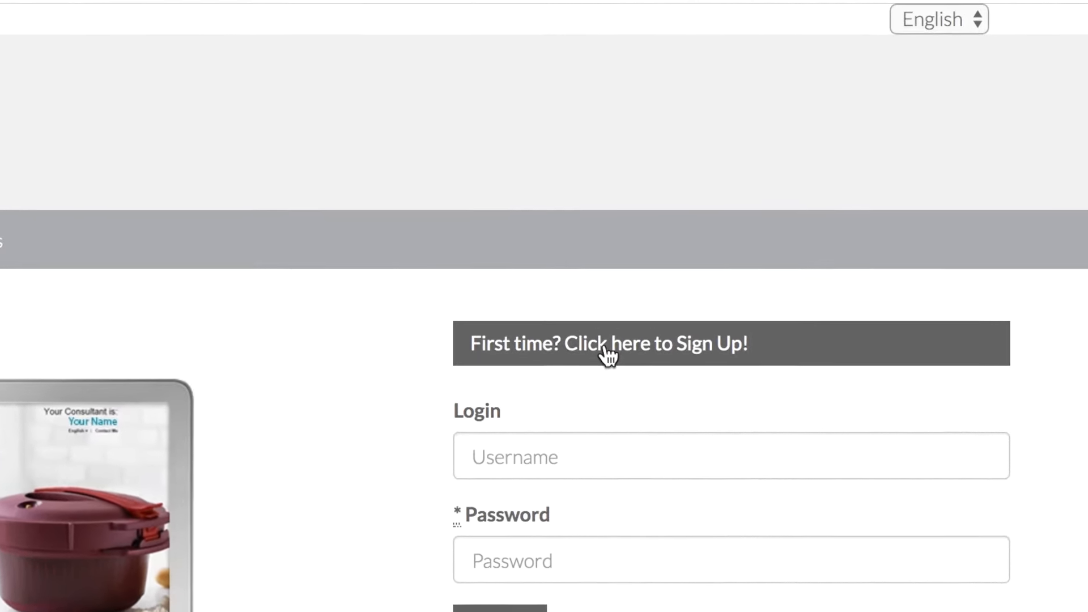
- Open the sign-up plans and browse the Basic-to-Platinum pricing table, including TupSocial and Party+ extras
{"action": "left_click", "coordinate": [609, 343]}
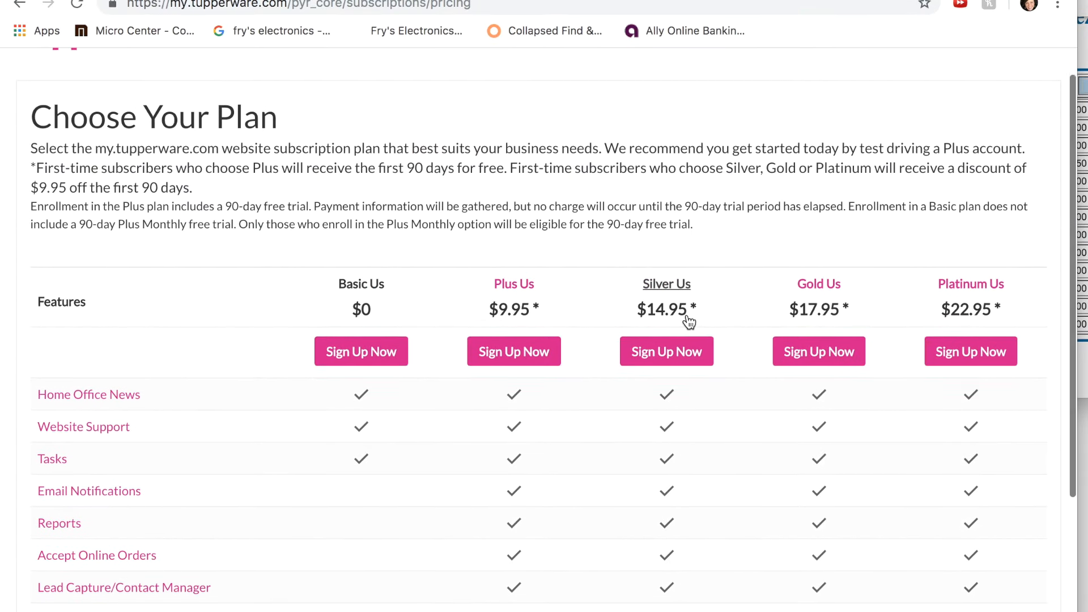
{"action": "scroll", "scroll_direction": "down", "scroll_amount": 3}
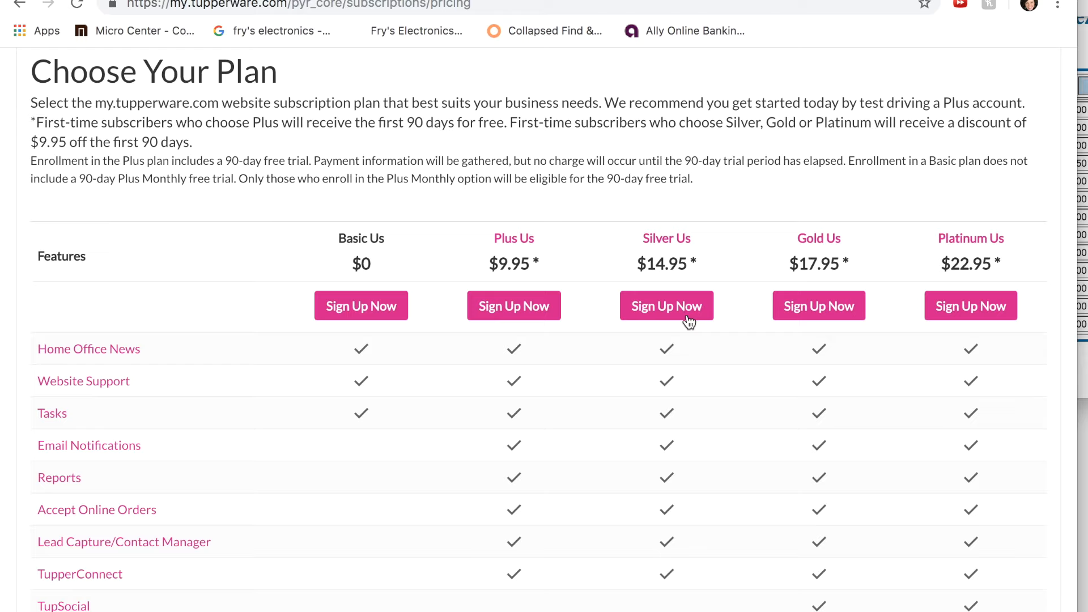
{"action": "mouse_move", "coordinate": [679, 334]}
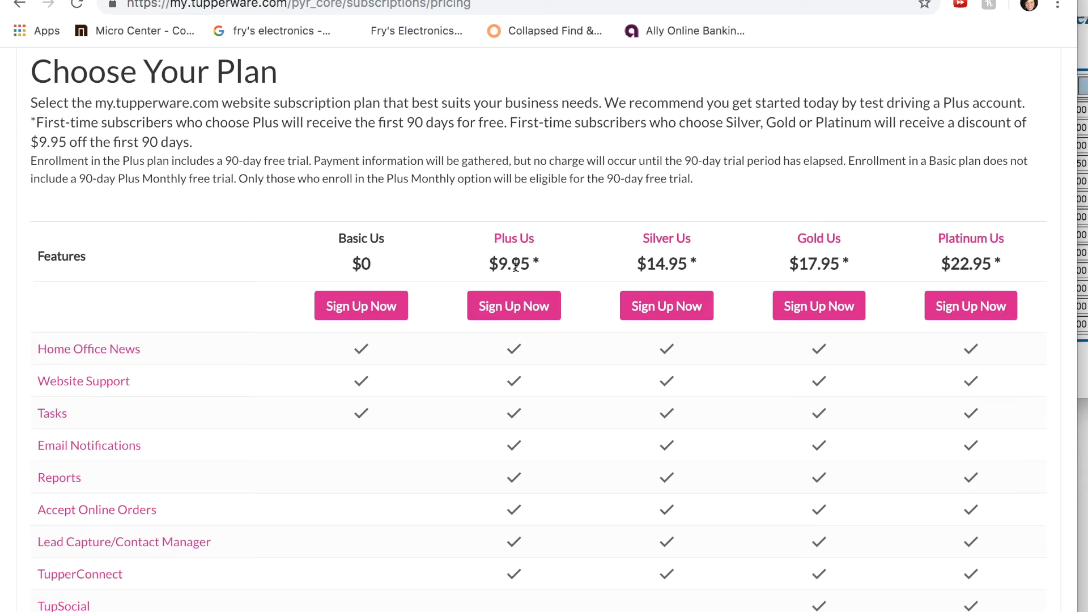
{"action": "mouse_move", "coordinate": [513, 306]}
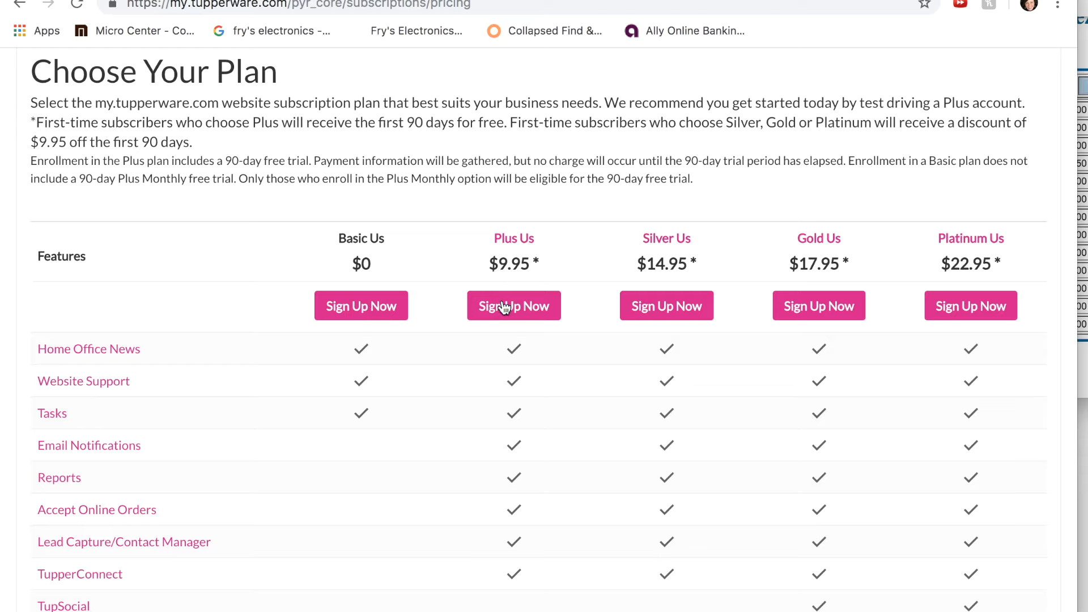
{"action": "mouse_move", "coordinate": [504, 313]}
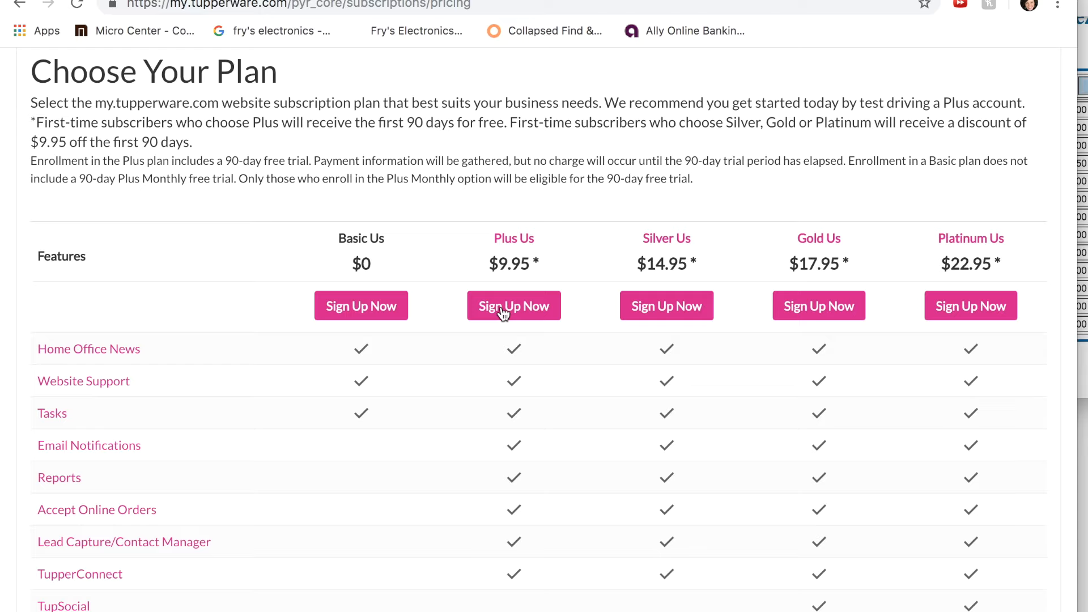
{"action": "mouse_move", "coordinate": [500, 352]}
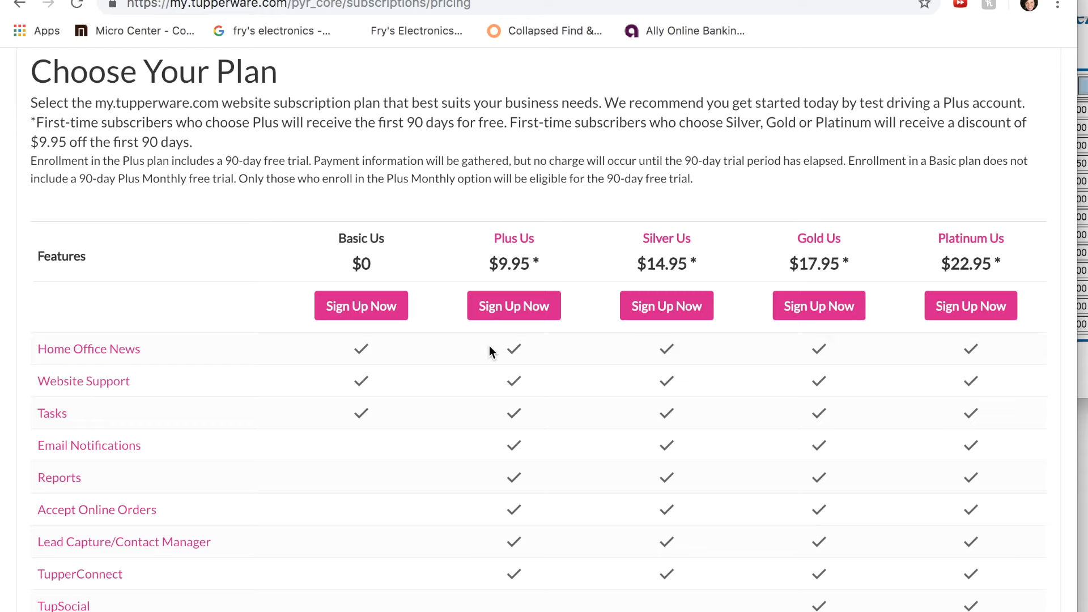
{"action": "mouse_move", "coordinate": [746, 269]}
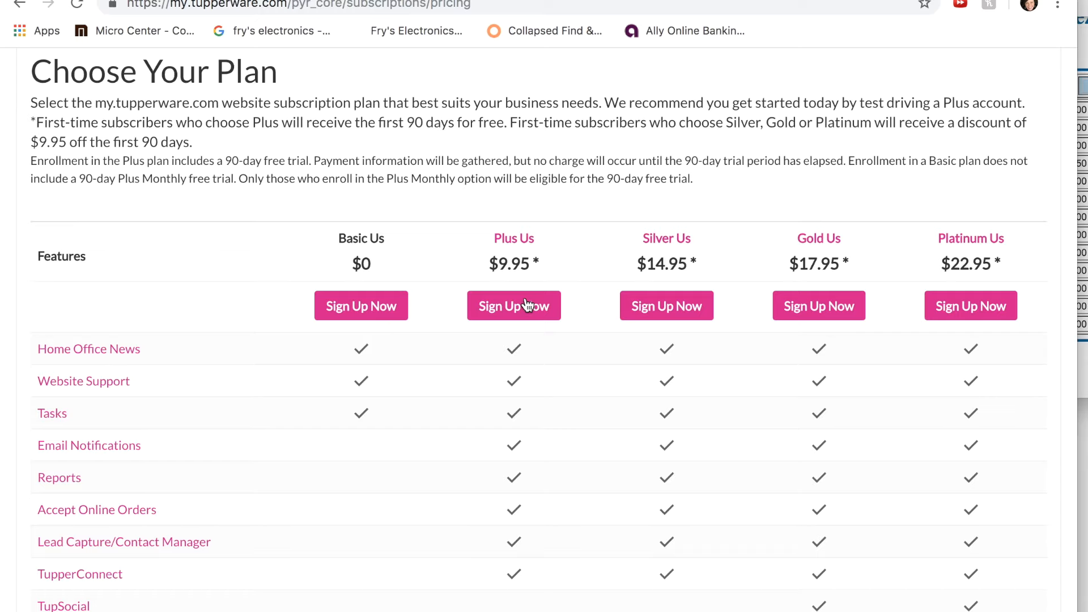
{"action": "scroll", "scroll_direction": "down", "scroll_amount": 3}
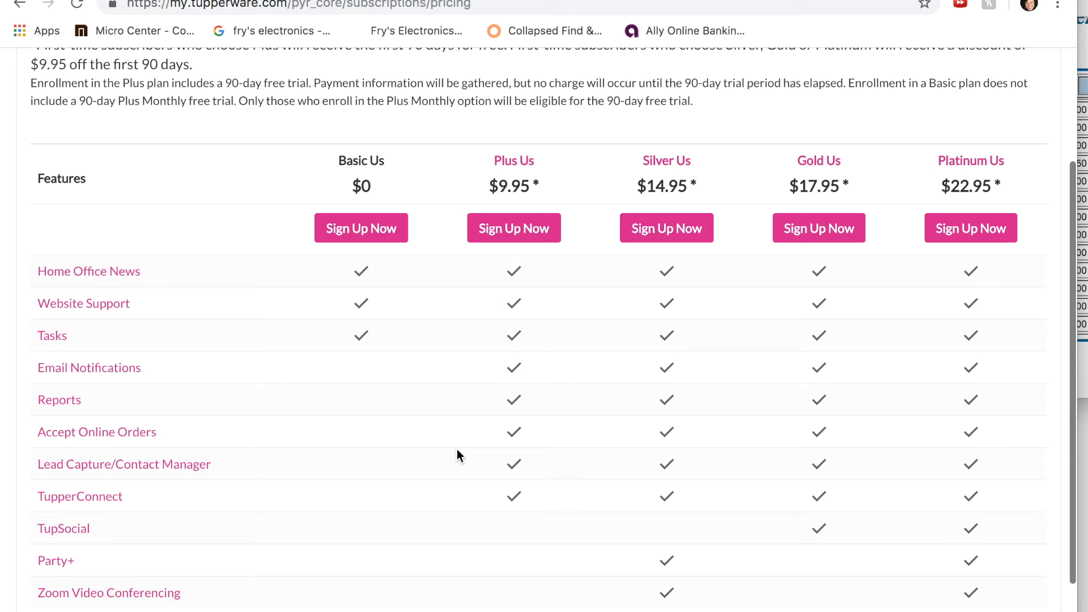
{"action": "mouse_move", "coordinate": [774, 380]}
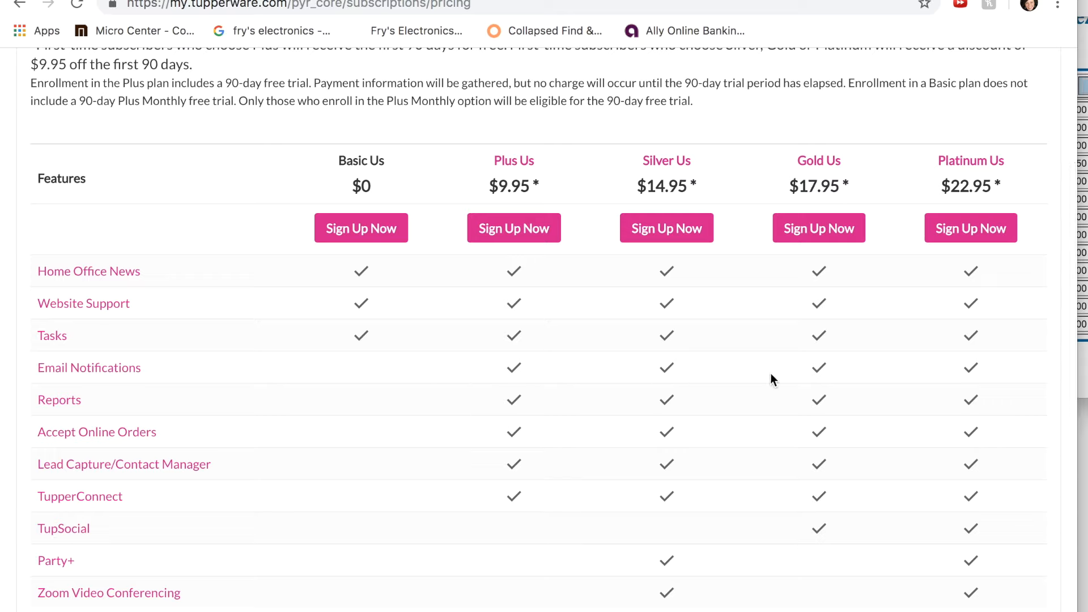
{"action": "mouse_move", "coordinate": [720, 428]}
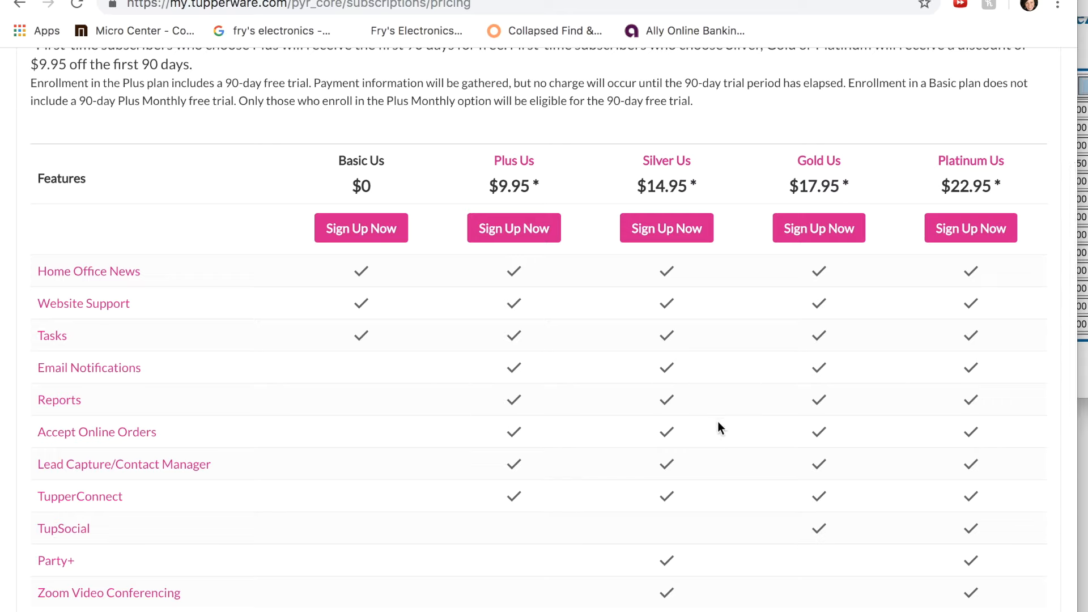
{"action": "scroll", "scroll_direction": "up", "scroll_amount": 3}
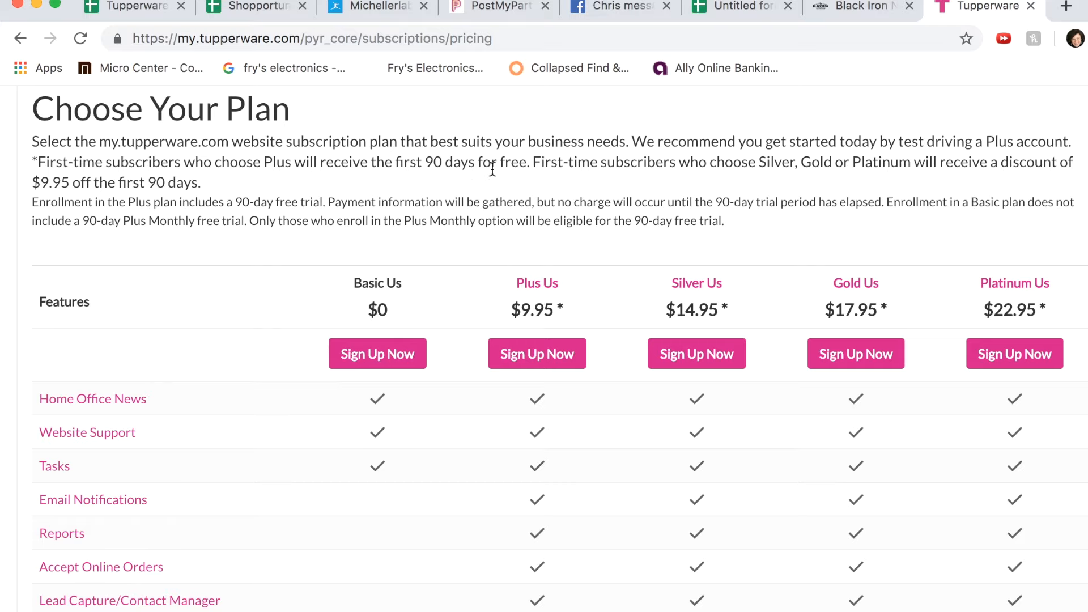
{"action": "scroll", "scroll_direction": "down", "scroll_amount": 3}
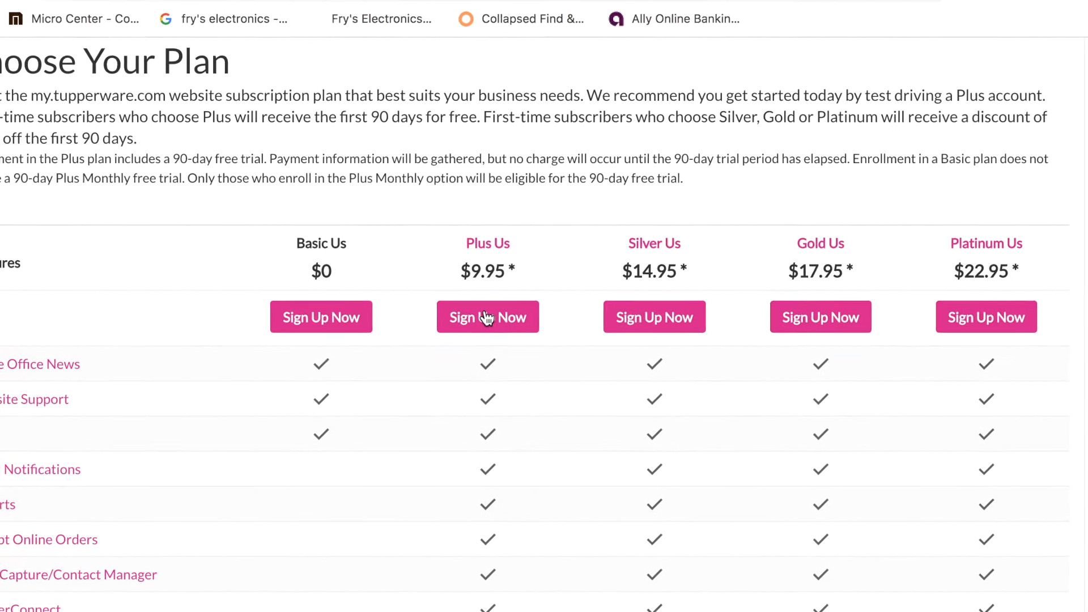
{"action": "scroll", "scroll_direction": "down", "scroll_amount": 3}
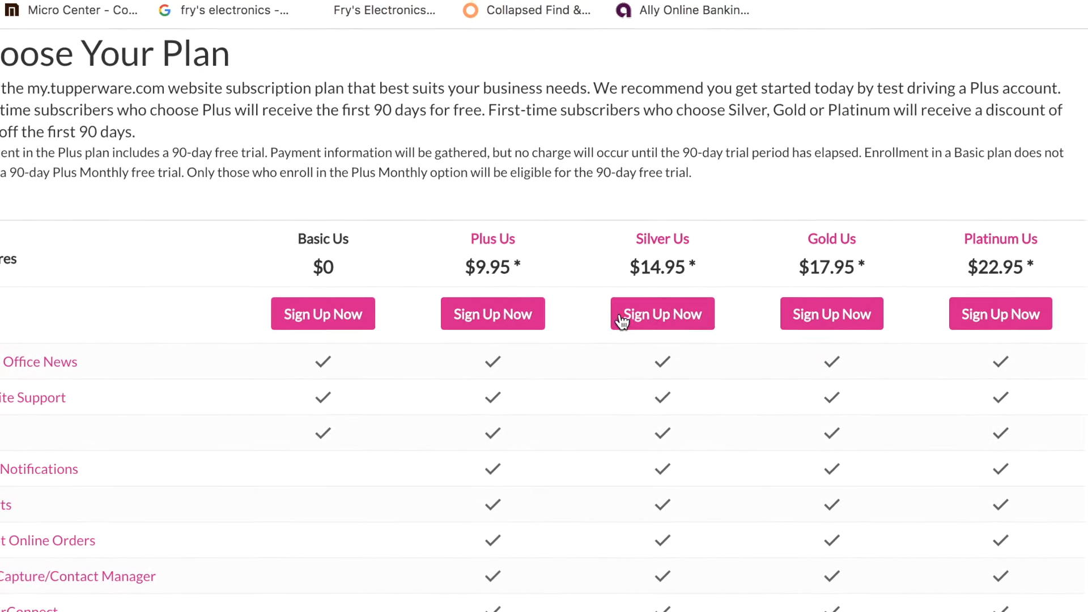
- Choose a plan's Sign Up Now to get the Consultant ID and My Sales password prompt
{"action": "left_click", "coordinate": [661, 312]}
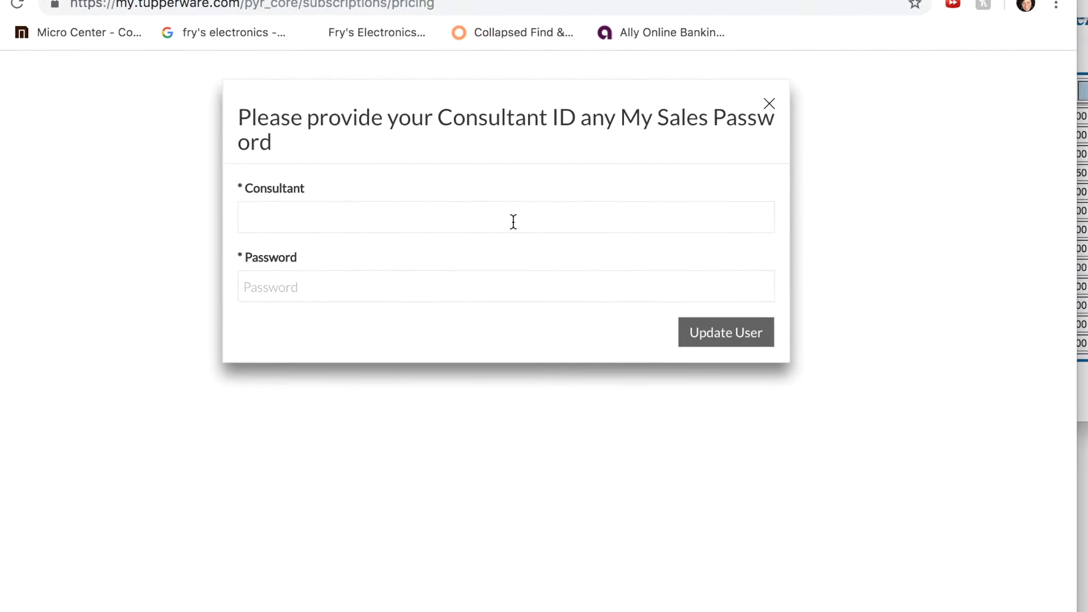
{"action": "mouse_move", "coordinate": [410, 286]}
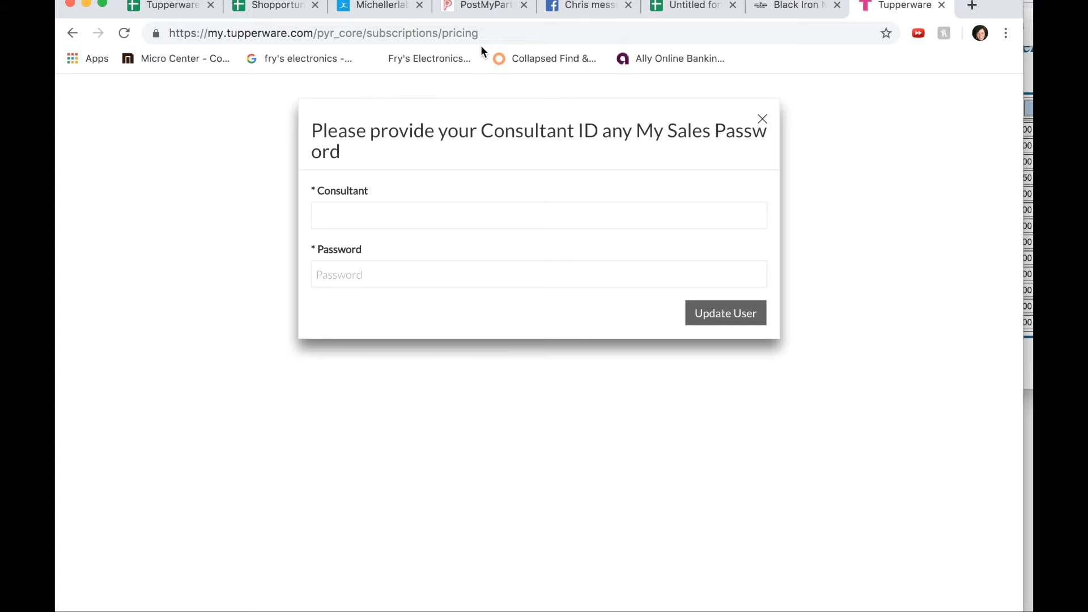
- Log in from the login page with the saved username to reach the Web Office dashboard
{"action": "left_click", "coordinate": [322, 33]}
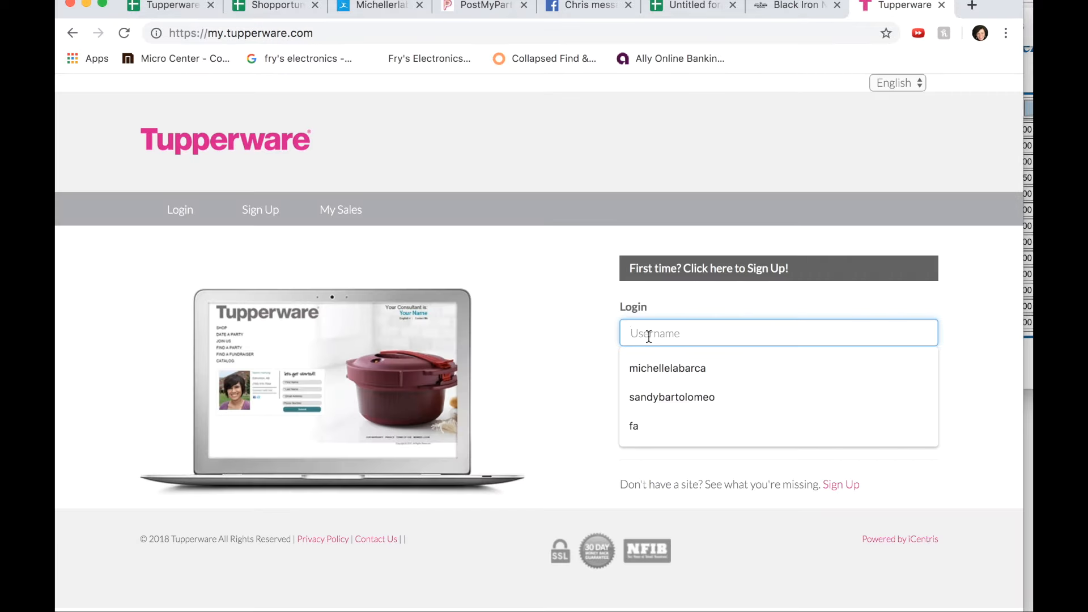
{"action": "left_click", "coordinate": [667, 368]}
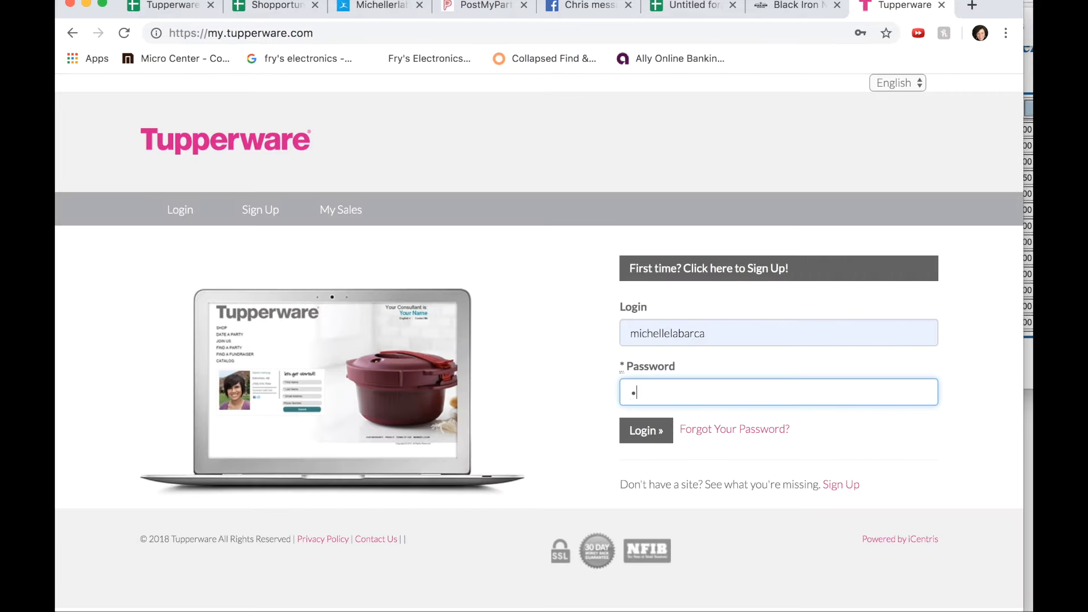
{"action": "left_click", "coordinate": [646, 430]}
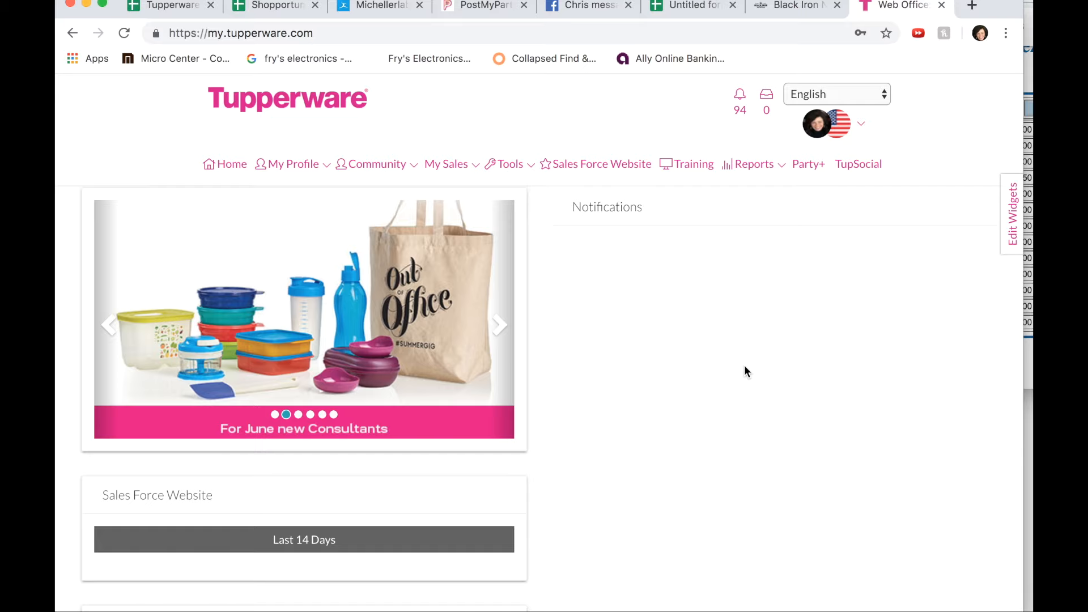
{"action": "left_click", "coordinate": [499, 324]}
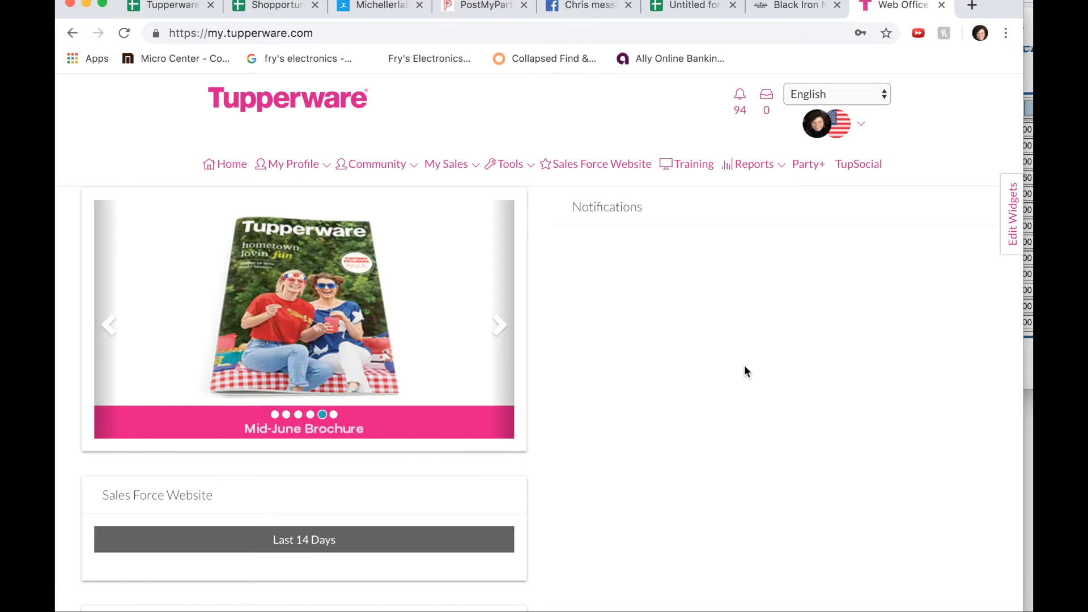
{"action": "left_click", "coordinate": [499, 324]}
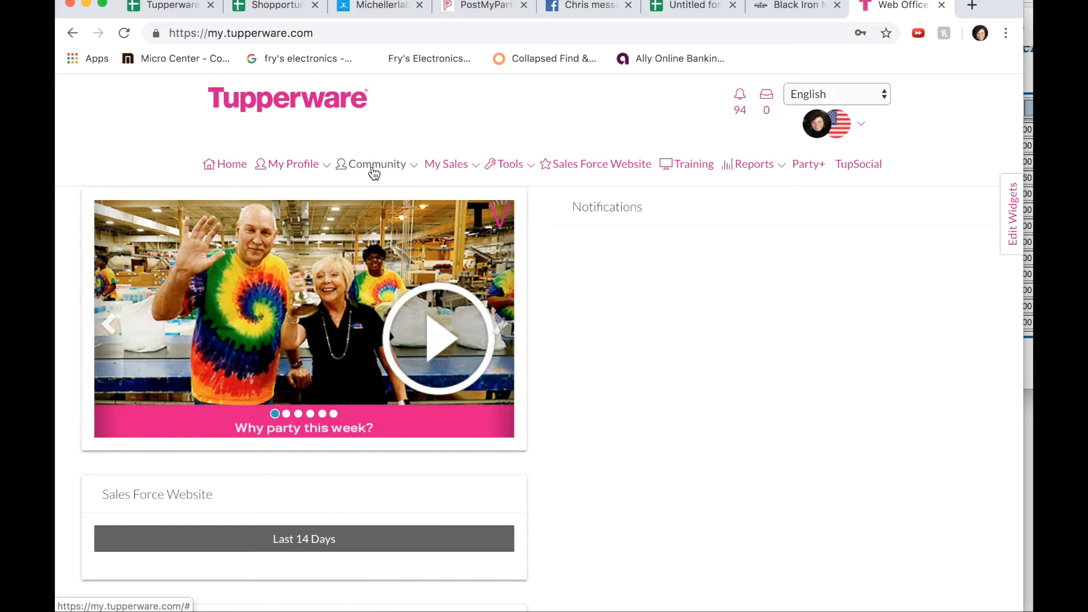
{"action": "left_click", "coordinate": [441, 148]}
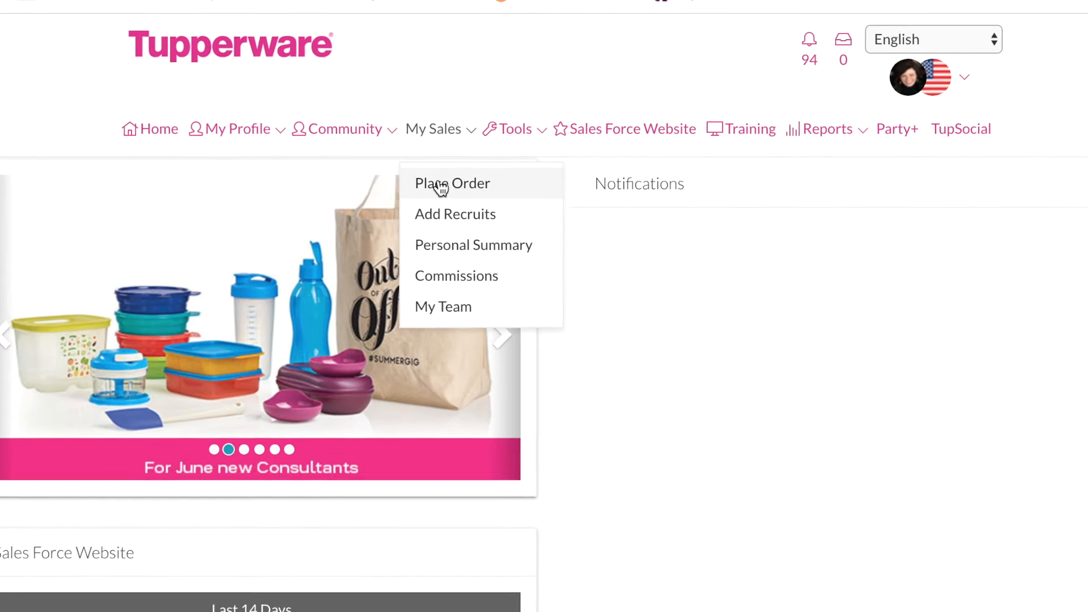
{"action": "scroll", "scroll_direction": "down", "scroll_amount": 3}
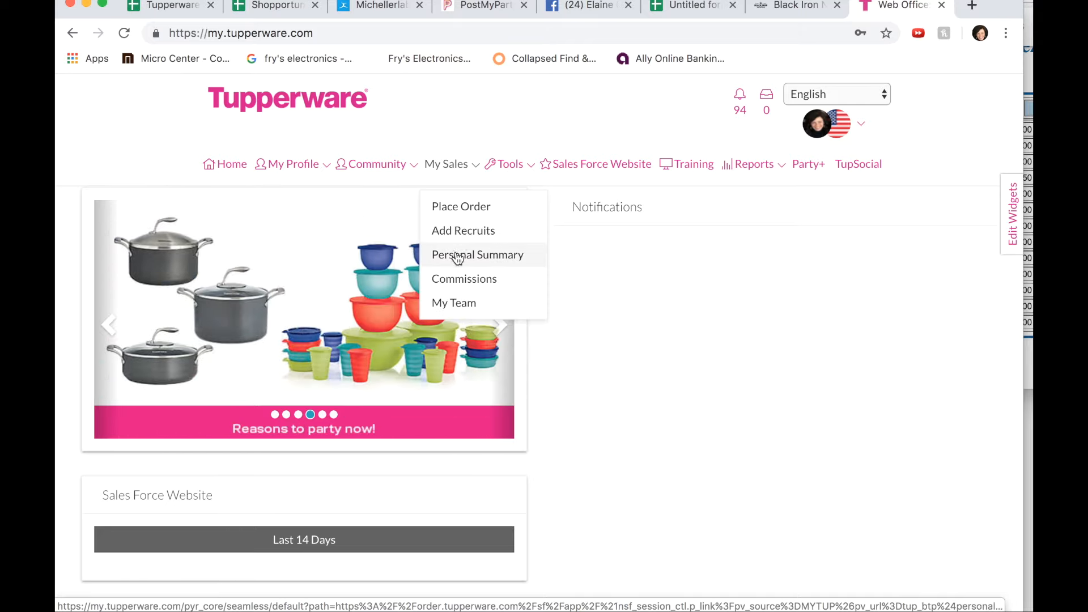
{"action": "mouse_move", "coordinate": [470, 259]}
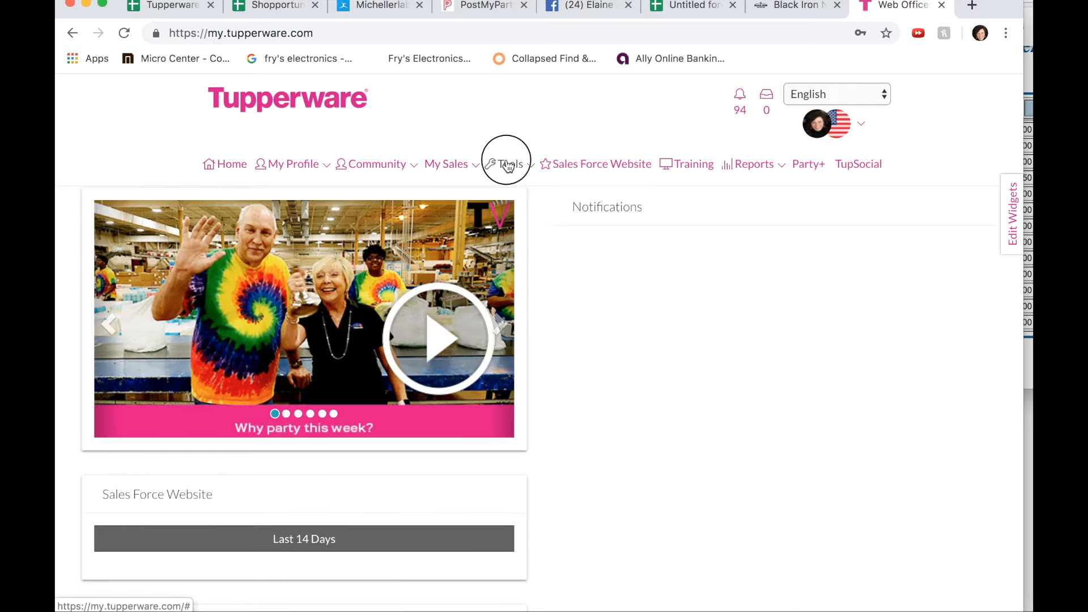
{"action": "left_click", "coordinate": [509, 164]}
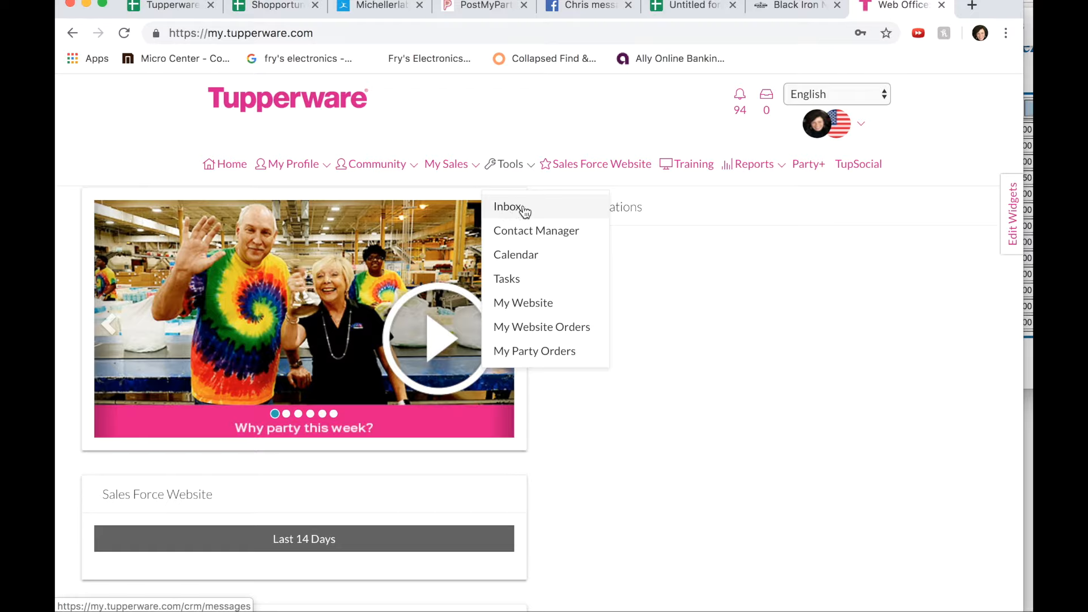
{"action": "mouse_move", "coordinate": [533, 213]}
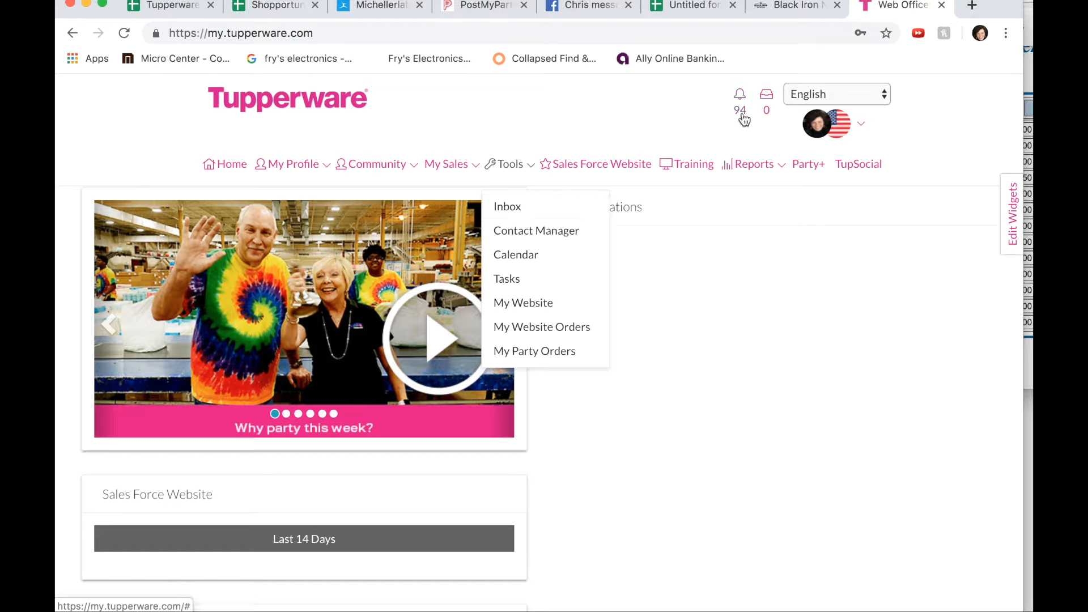
{"action": "mouse_move", "coordinate": [542, 327]}
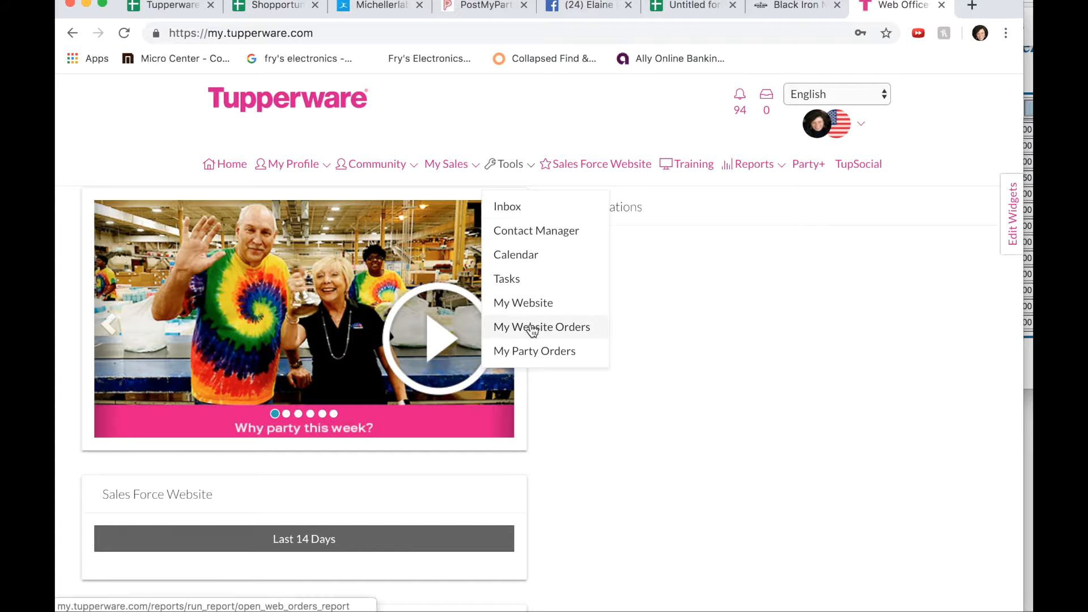
{"action": "left_click", "coordinate": [542, 327]}
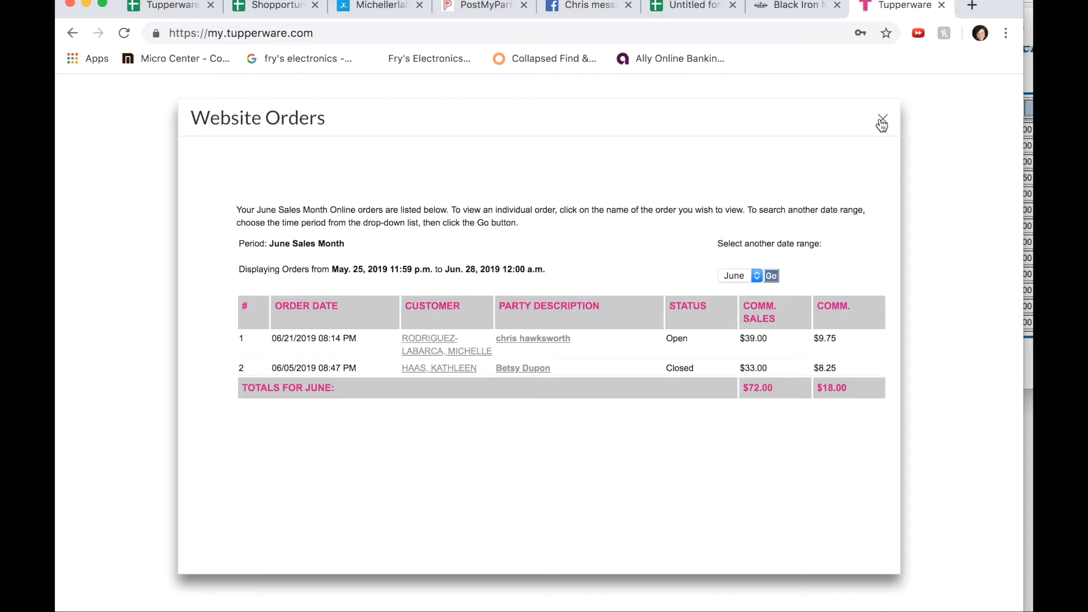
{"action": "left_click", "coordinate": [882, 119]}
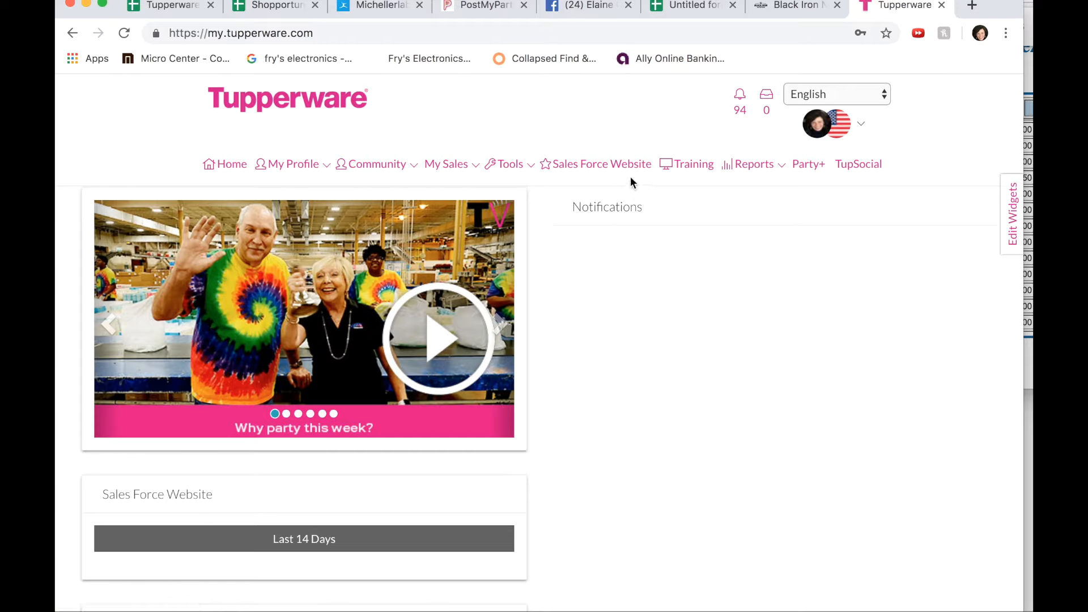
{"action": "mouse_move", "coordinate": [602, 164]}
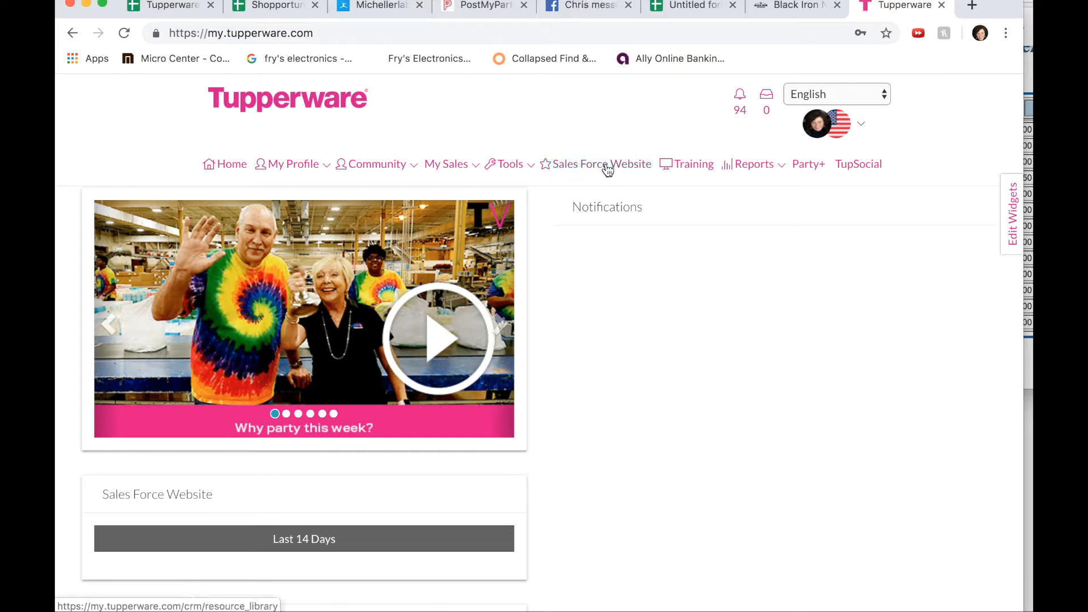
- Open the Sales Force Website library, explore the Last 14 Days tile and scroll its resources
{"action": "left_click", "coordinate": [602, 164]}
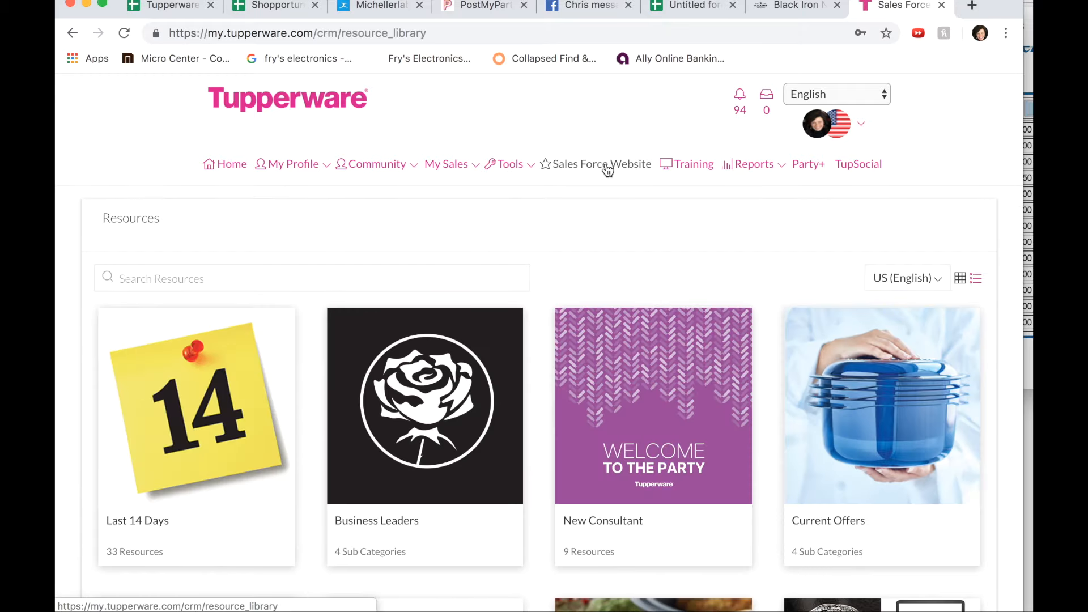
{"action": "scroll", "scroll_direction": "down", "scroll_amount": 3}
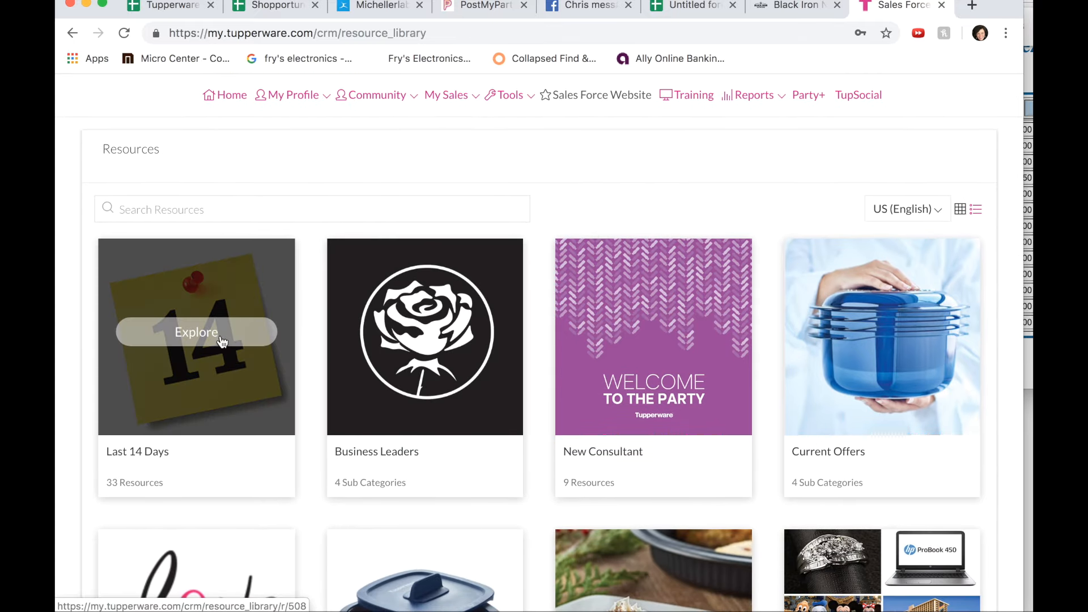
{"action": "left_click", "coordinate": [196, 331]}
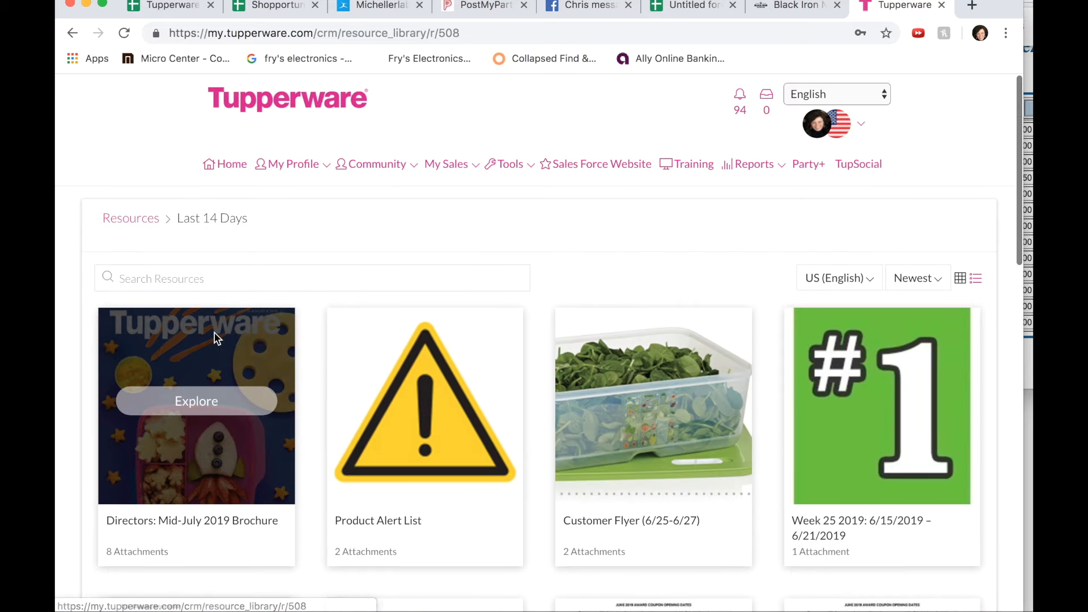
{"action": "scroll", "scroll_direction": "down", "scroll_amount": 3}
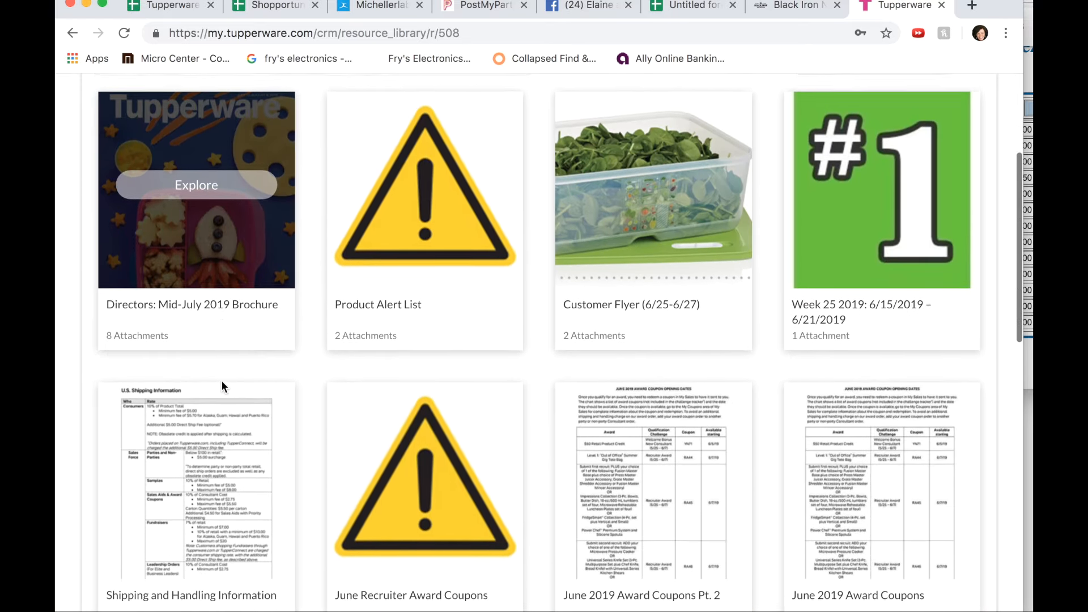
{"action": "scroll", "scroll_direction": "down", "scroll_amount": 3}
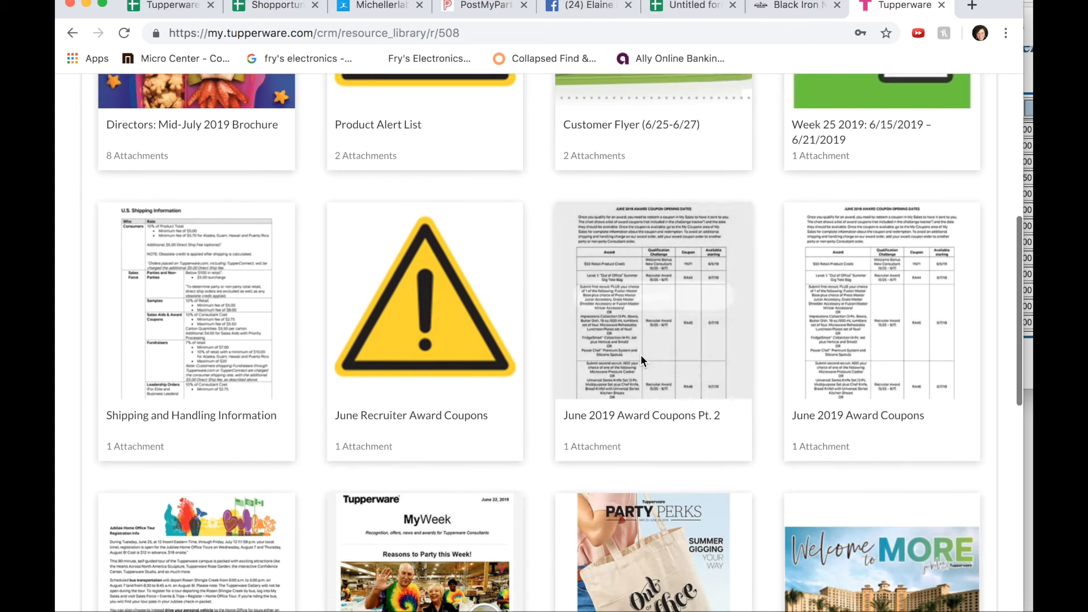
{"action": "scroll", "scroll_direction": "down", "scroll_amount": 3}
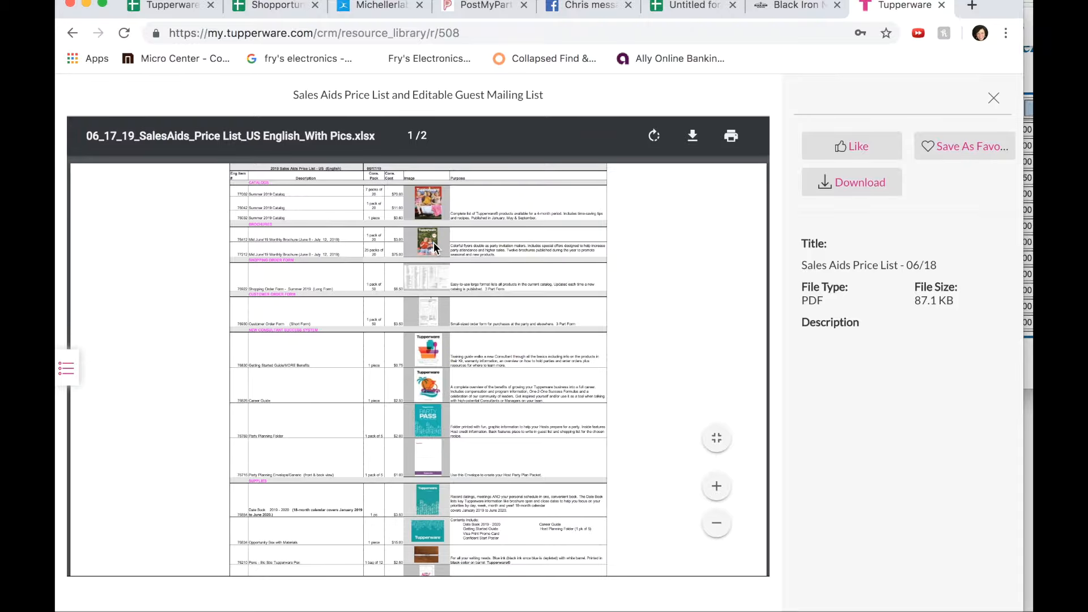
- Scroll through the pages of the Sales Aids Price List preview
{"action": "scroll", "scroll_direction": "down", "scroll_amount": 3}
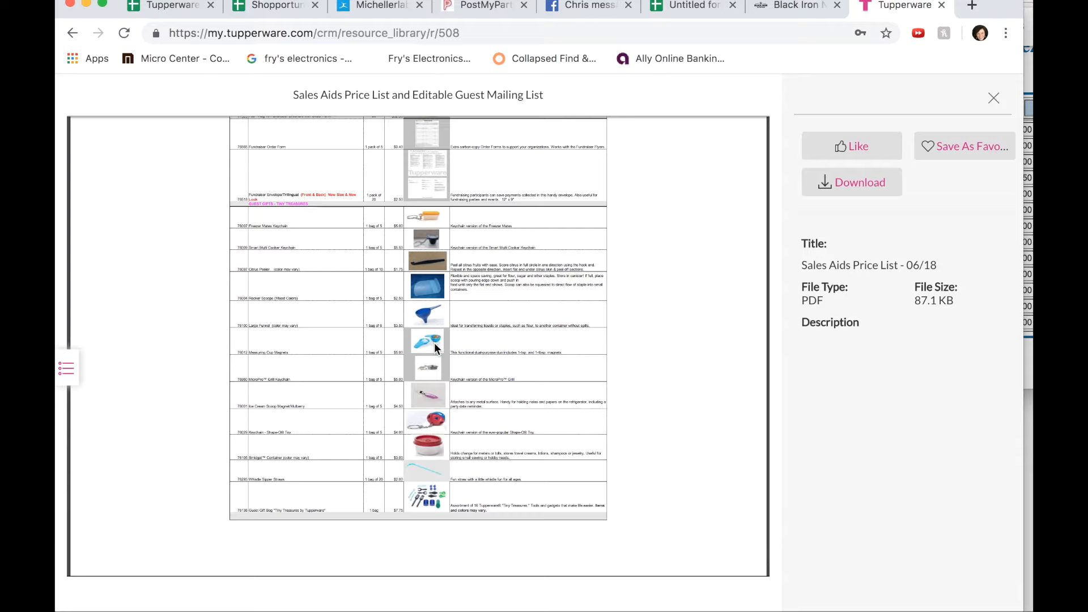
{"action": "scroll", "scroll_direction": "down", "scroll_amount": 3}
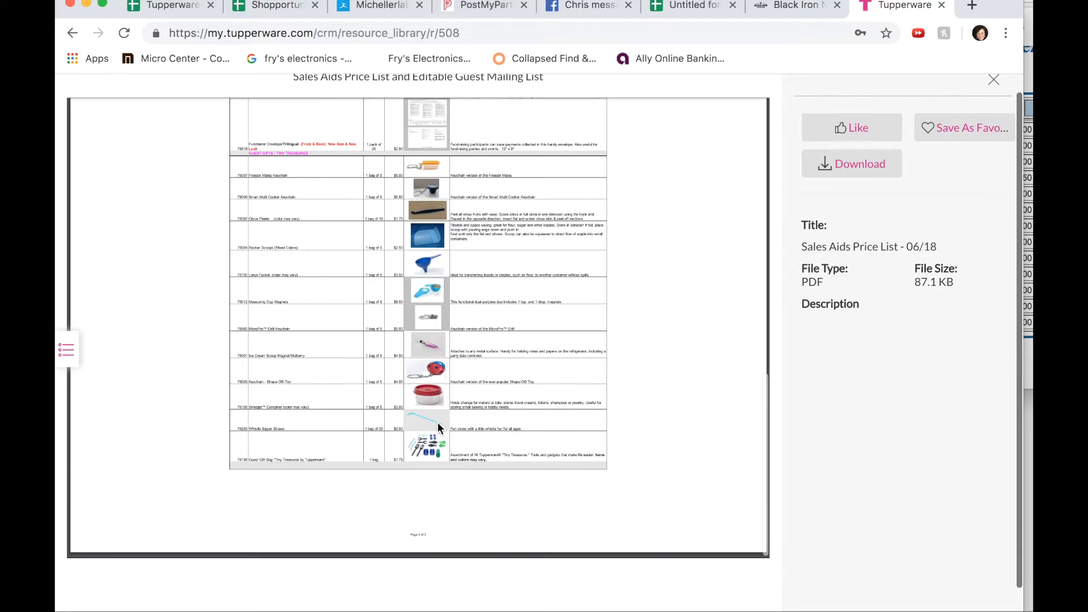
{"action": "scroll", "scroll_direction": "down", "scroll_amount": 3}
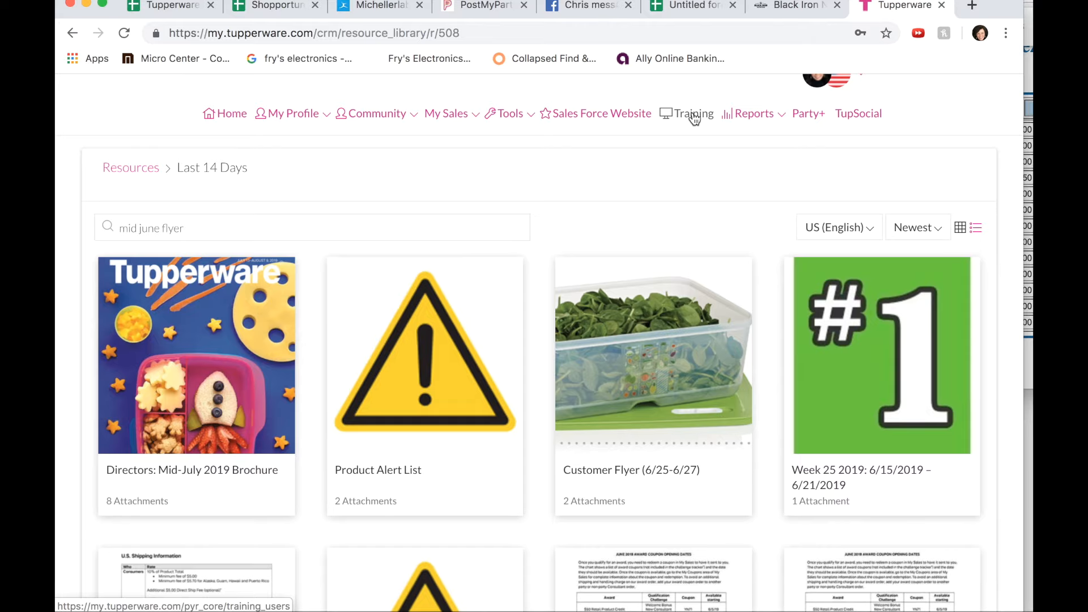
- Open the Training page from the top navigation bar
{"action": "left_click", "coordinate": [692, 114]}
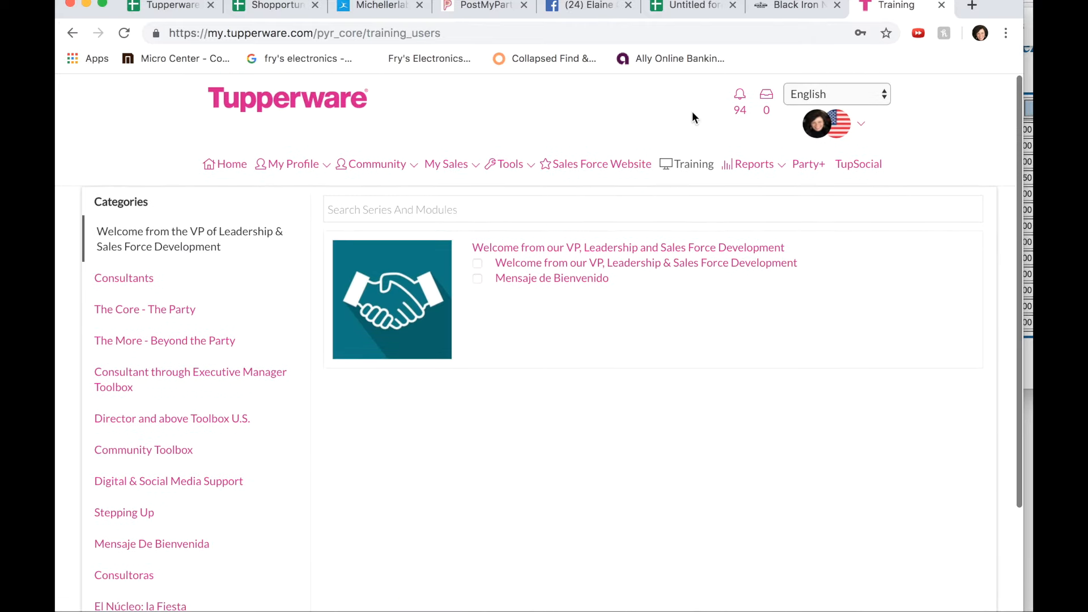
{"action": "mouse_move", "coordinate": [123, 278]}
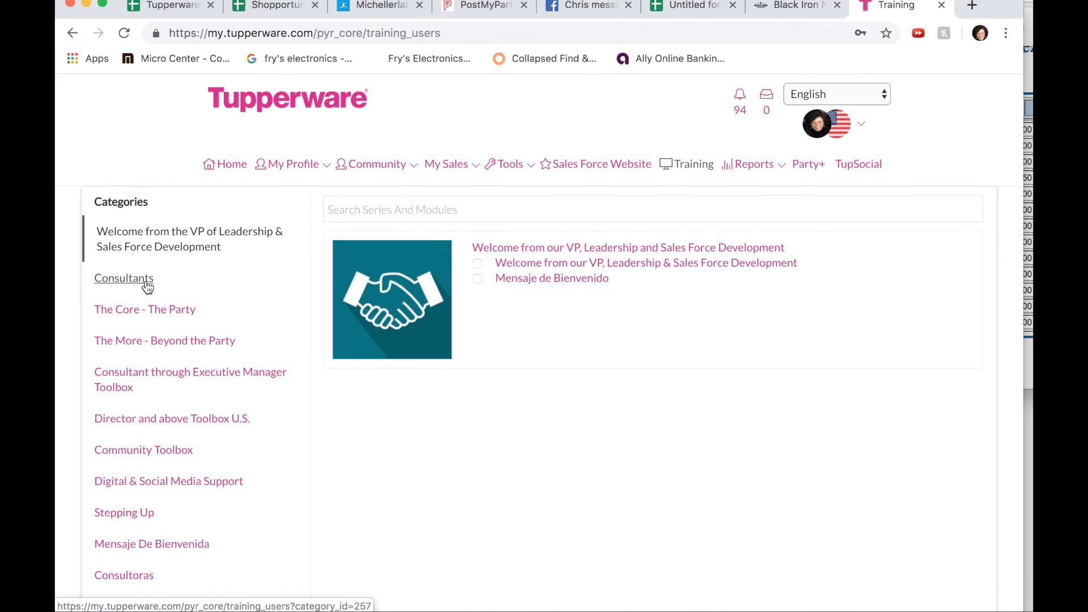